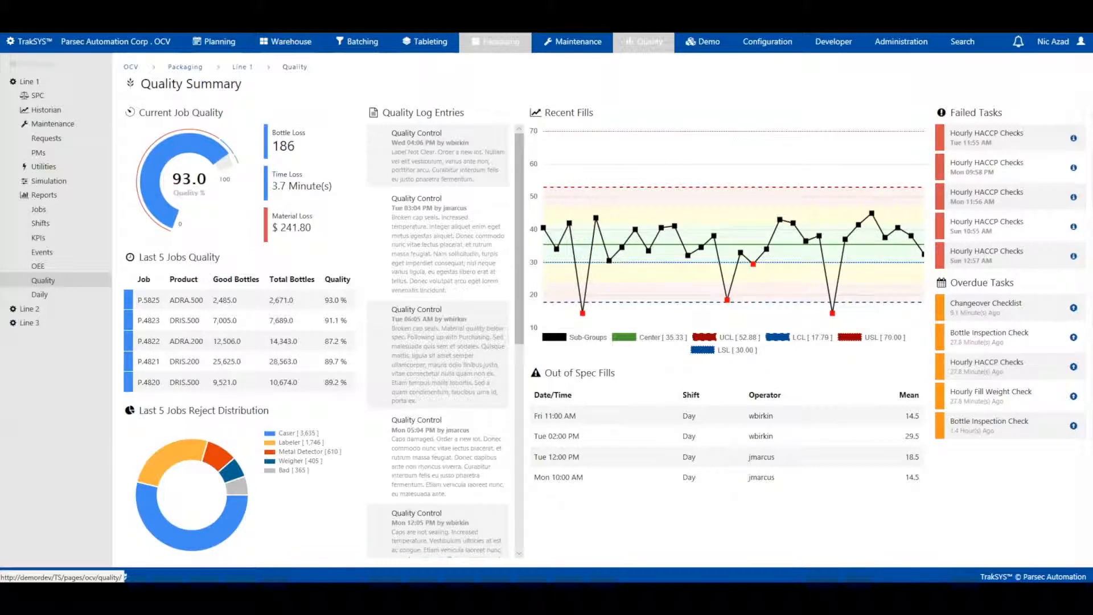
- View the quality KPI overview, filler historian trends and fill-weight SPC chart, then the Electronic Batch Record
click(38, 239)
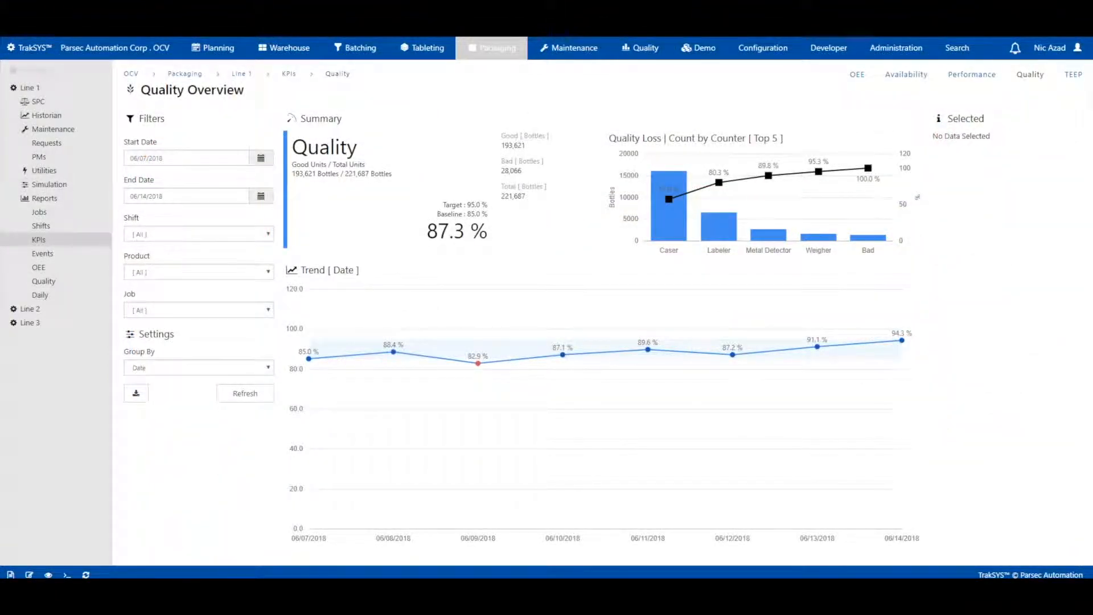
click(46, 115)
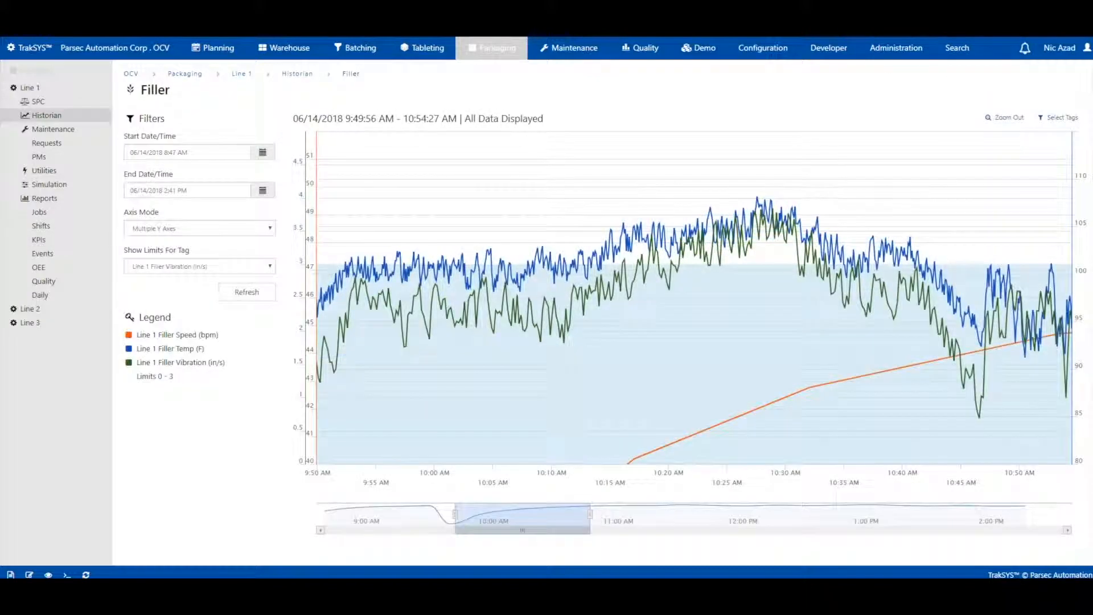
click(38, 101)
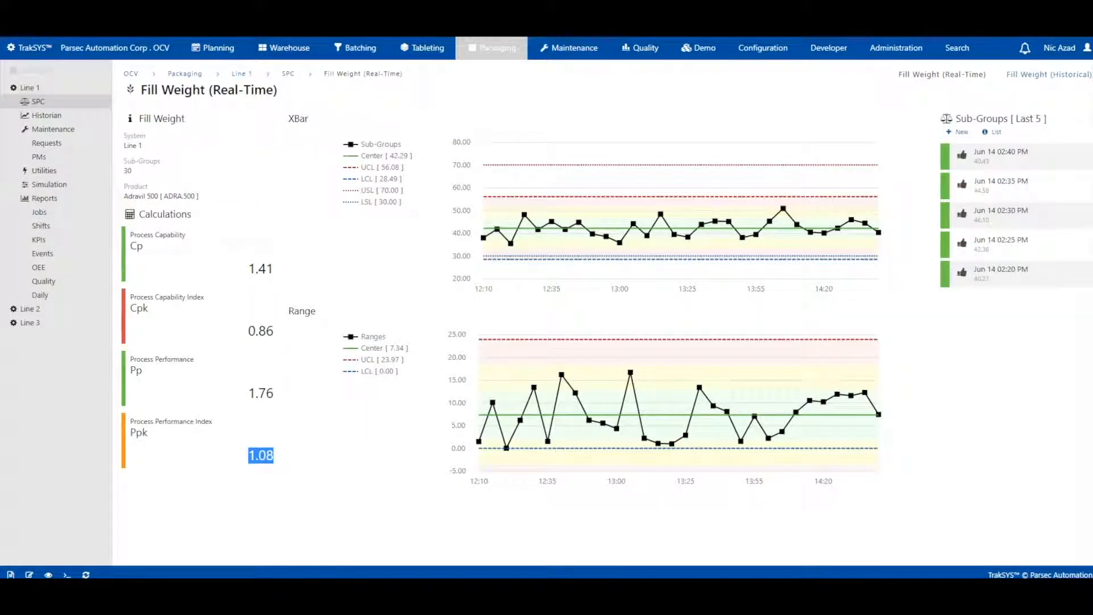
click(639, 48)
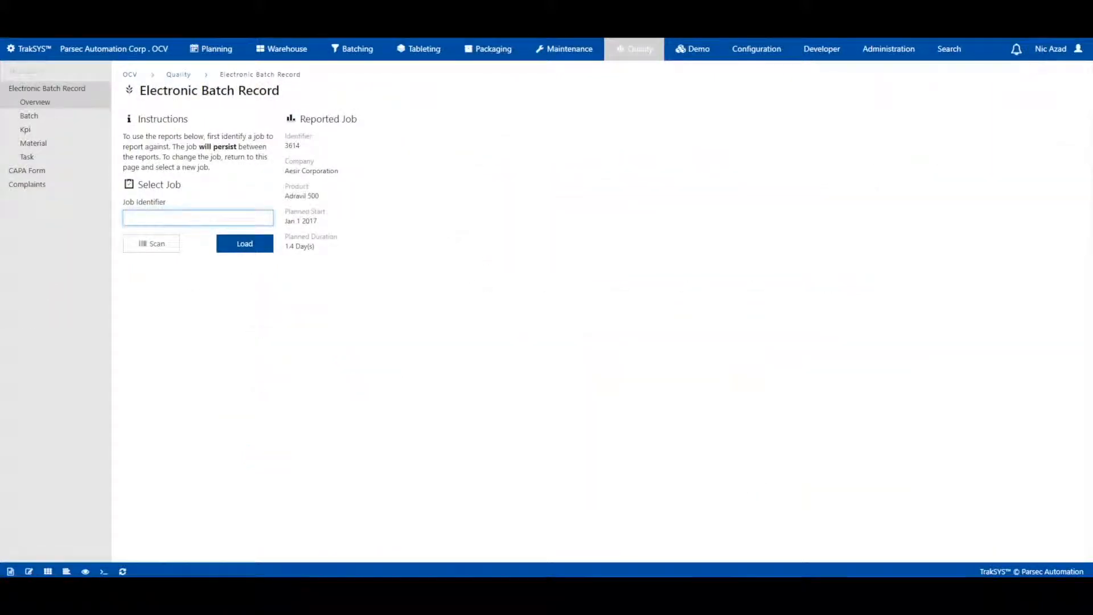
- List the CAPA forms for review and start editing the Vendor B label defects form
click(244, 243)
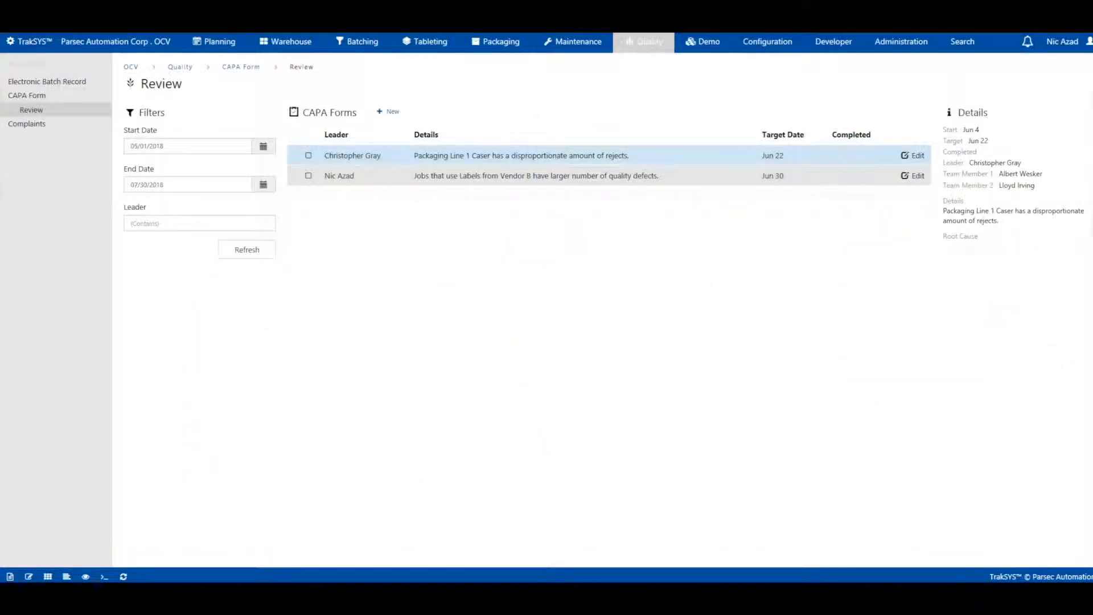
click(913, 174)
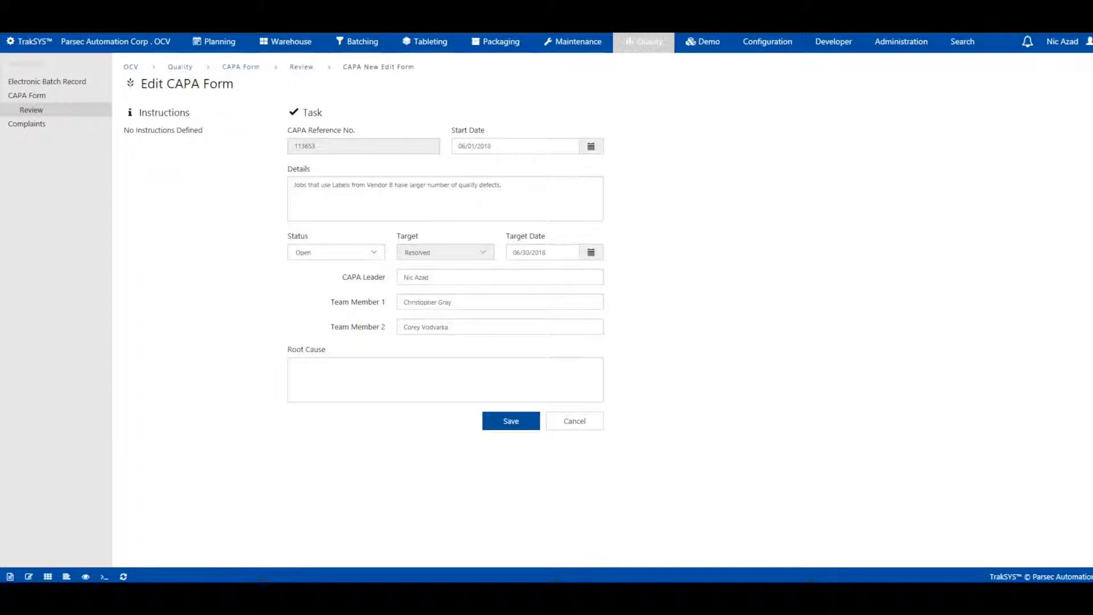
- Save the Vendor B label defects CAPA form, triggering the 'CAPA Updated' alert
click(574, 420)
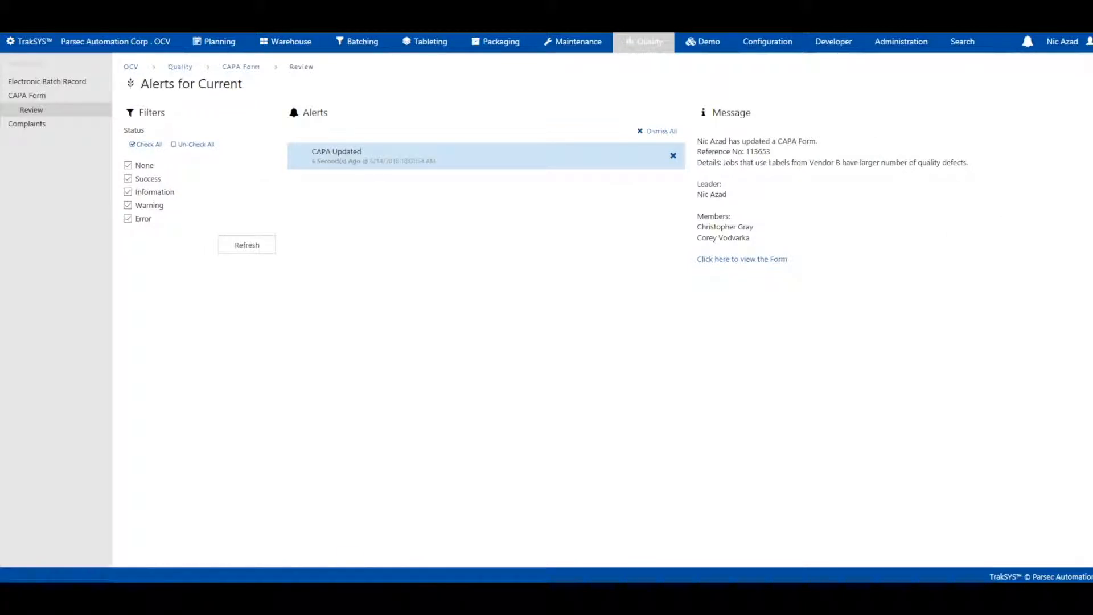
mouse_move(741, 259)
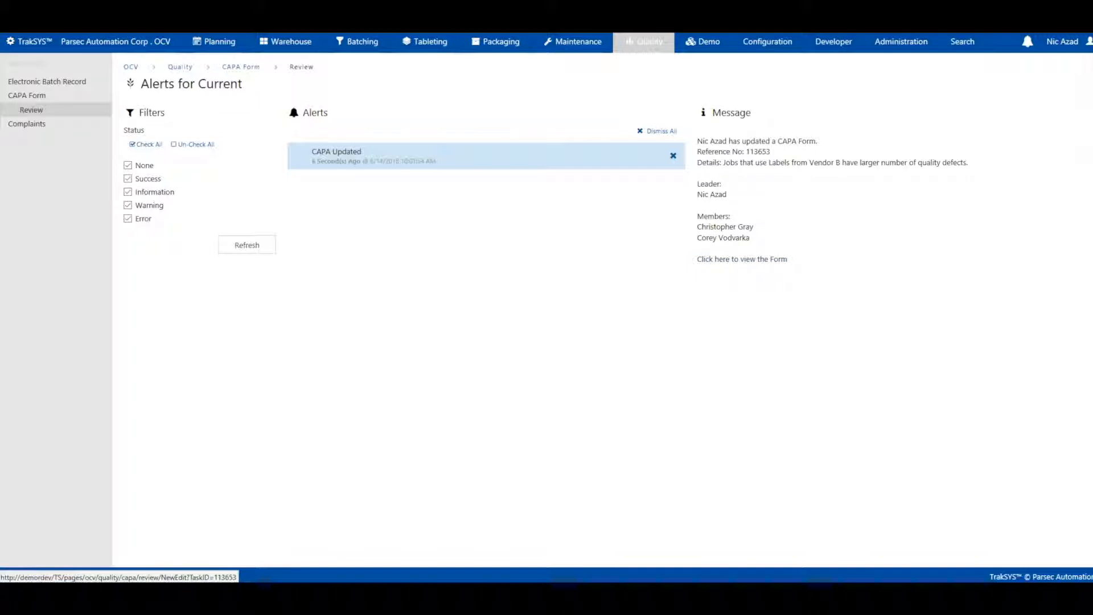